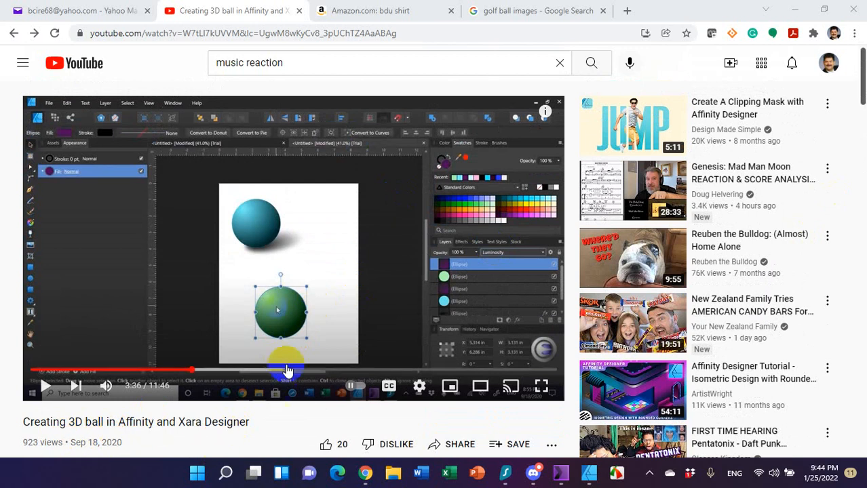
Check the white disc's fill, tweak the purple ball's highlight, and align it over the disc.
scroll(down, 3)
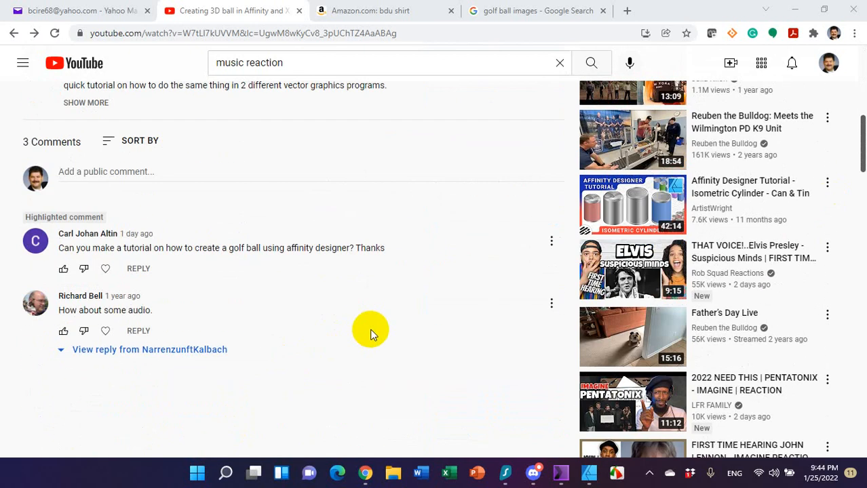
mouse_move(371, 271)
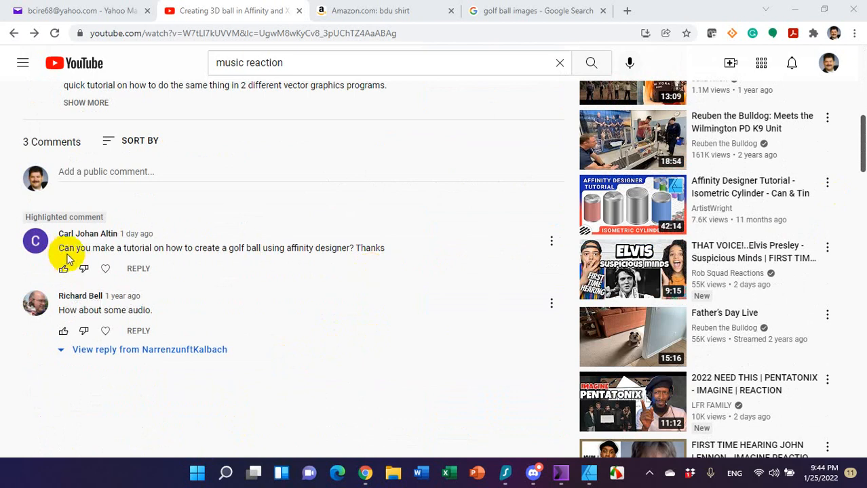
mouse_move(344, 263)
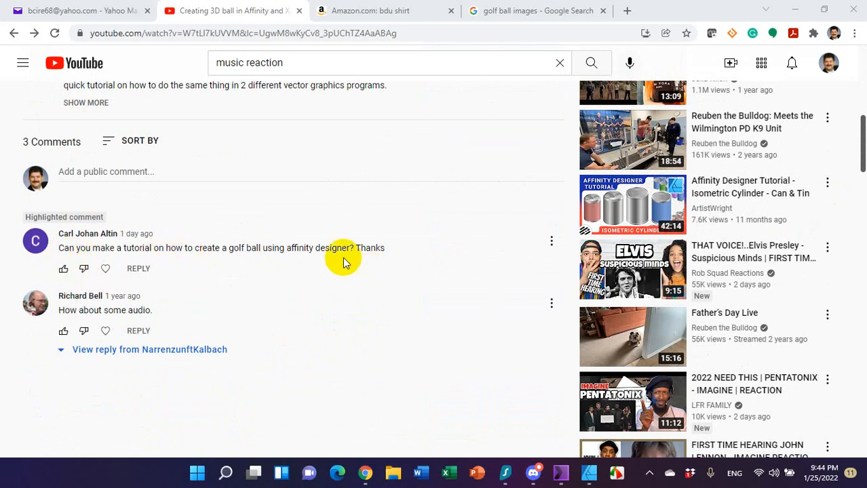
mouse_move(415, 266)
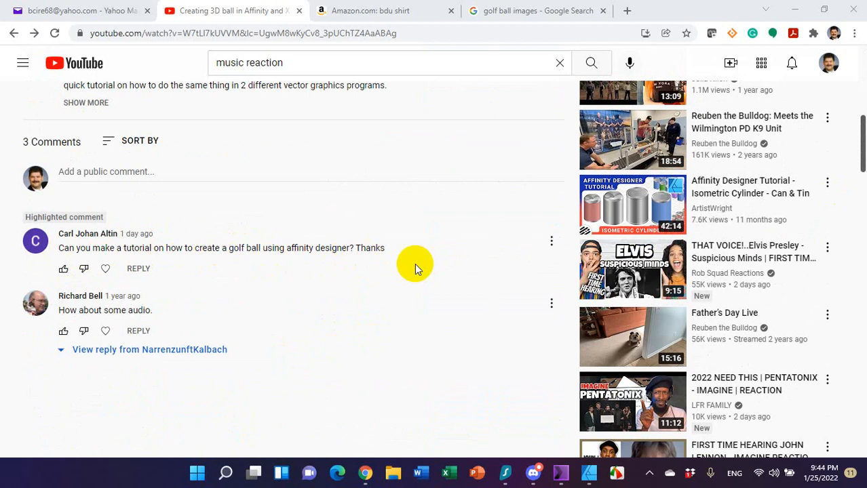
mouse_move(600, 475)
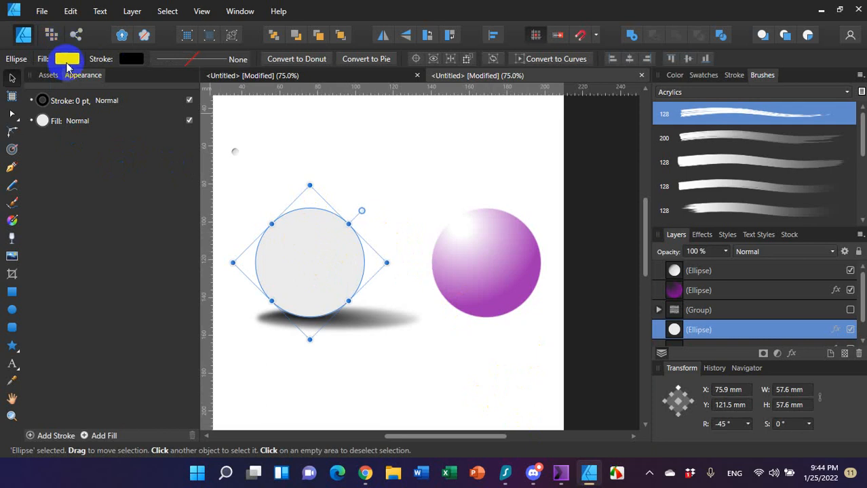
click(67, 59)
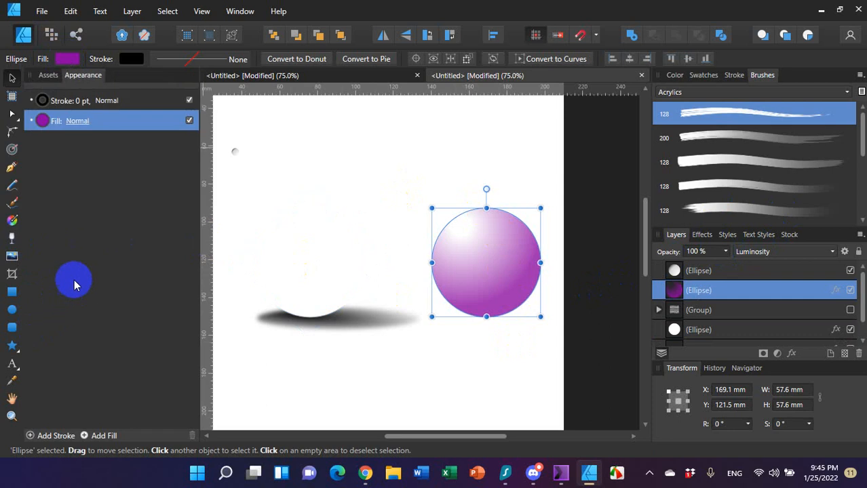
mouse_move(36, 375)
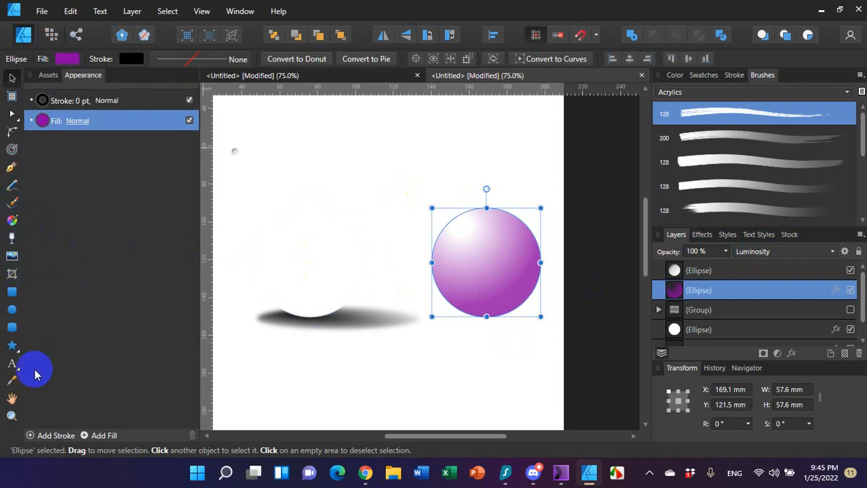
mouse_move(11, 244)
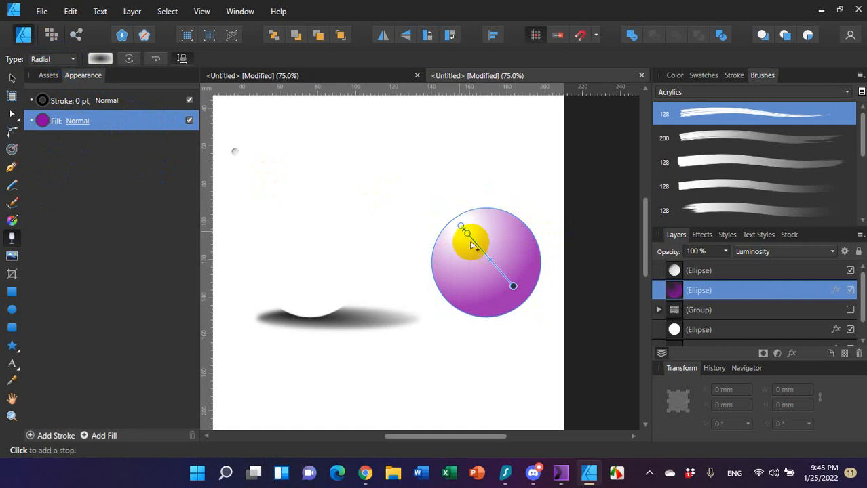
drag(472, 243, 460, 225)
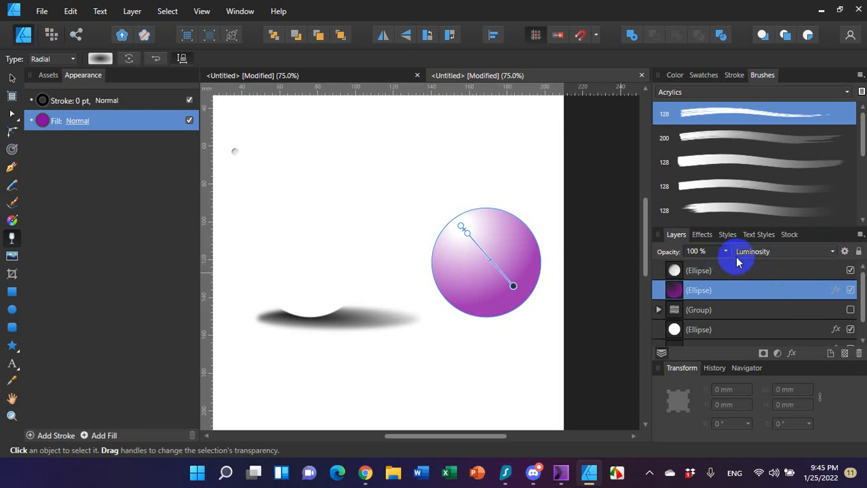
mouse_move(829, 256)
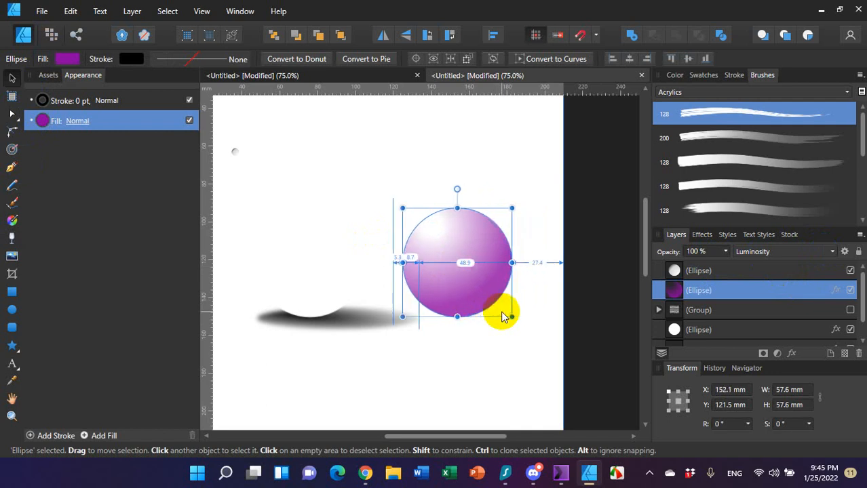
drag(457, 263, 348, 263)
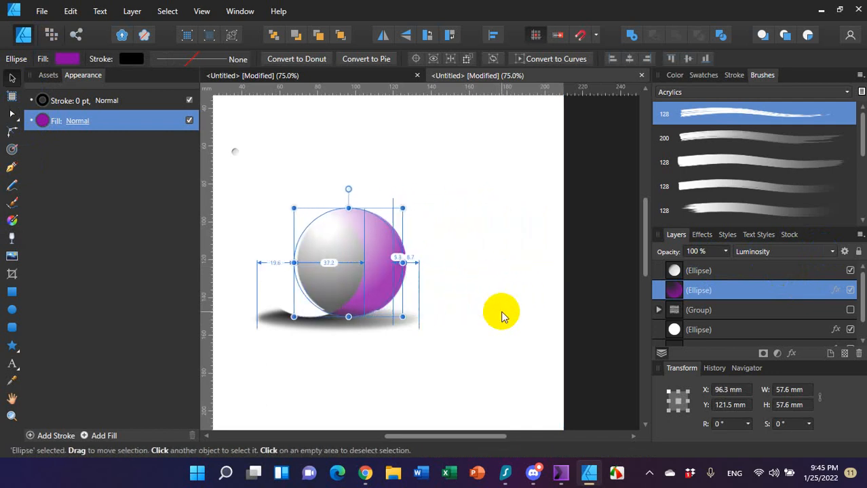
drag(348, 263, 313, 263)
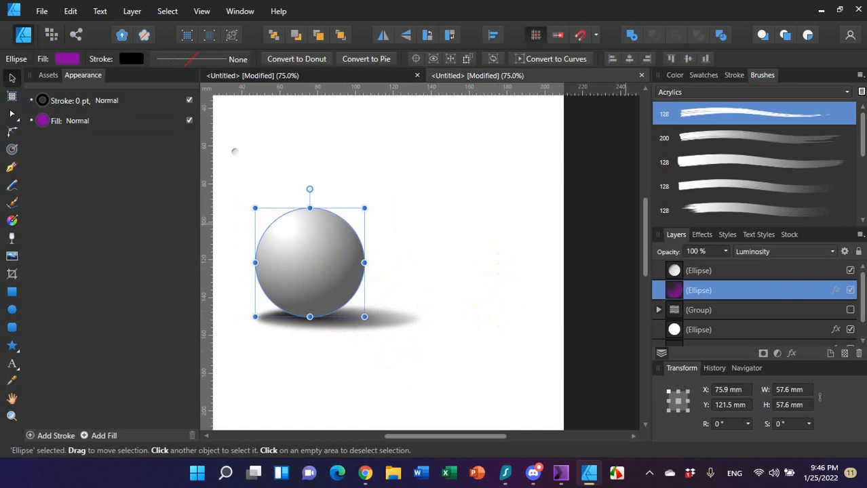
Return the purple ball to its original spot, then zoom to 400% on the small grey ball and select it.
drag(309, 262, 355, 263)
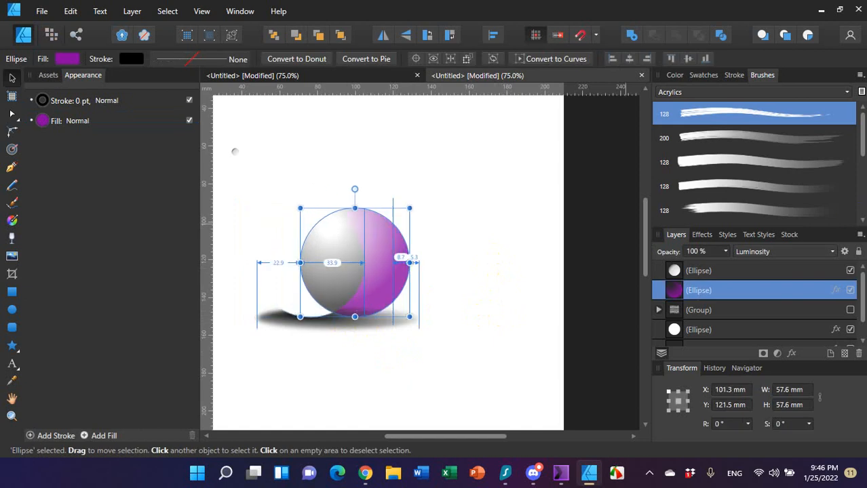
drag(354, 263, 457, 262)
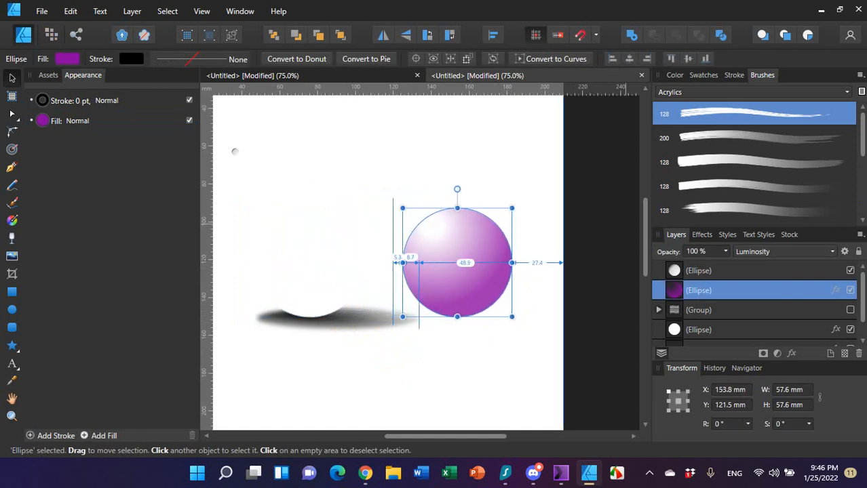
drag(457, 262, 474, 262)
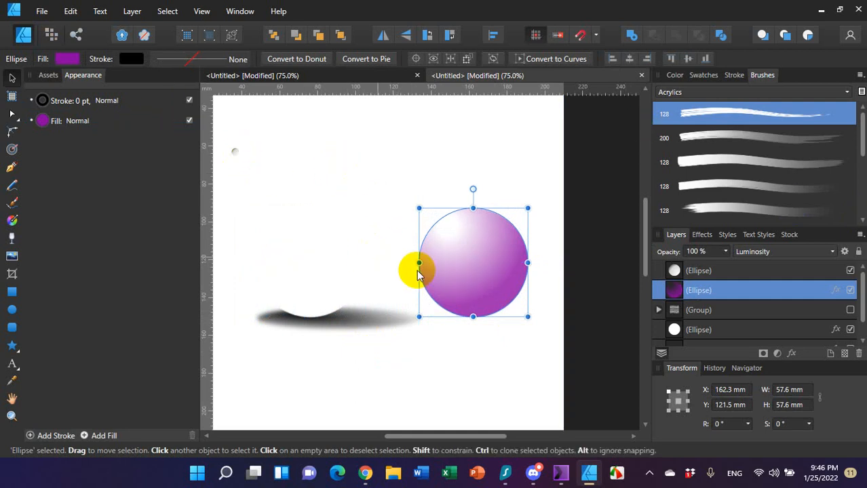
drag(417, 265, 496, 268)
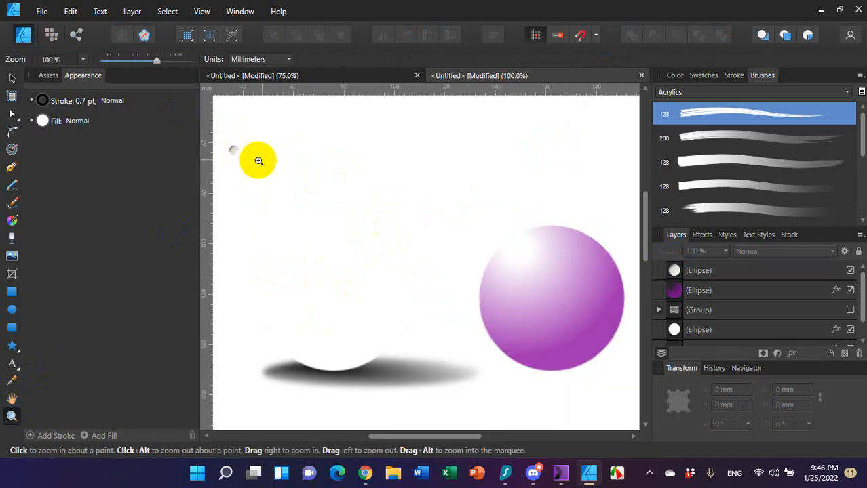
click(258, 160)
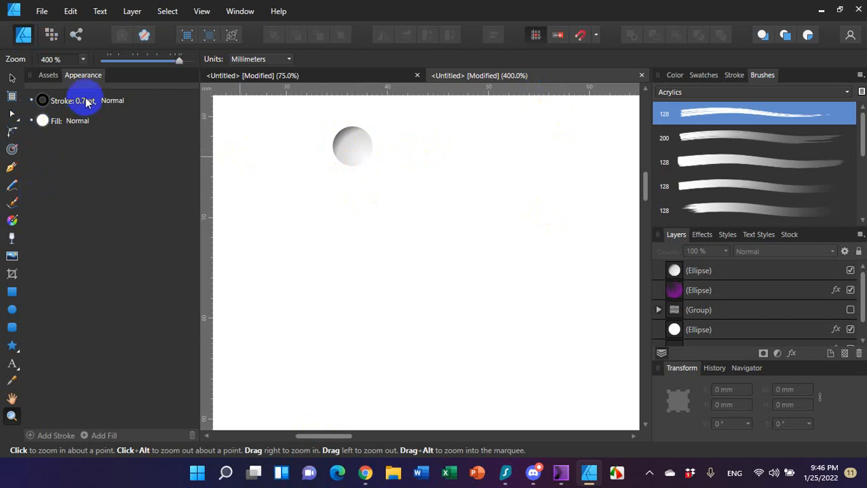
mouse_move(11, 78)
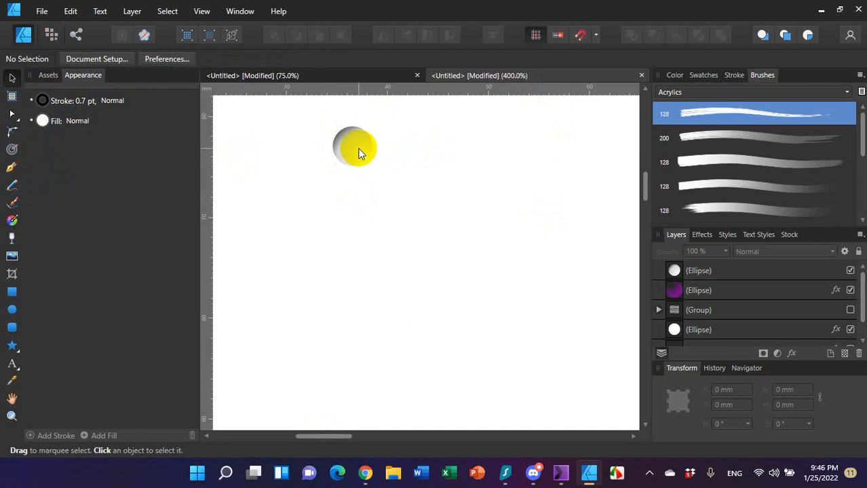
click(353, 146)
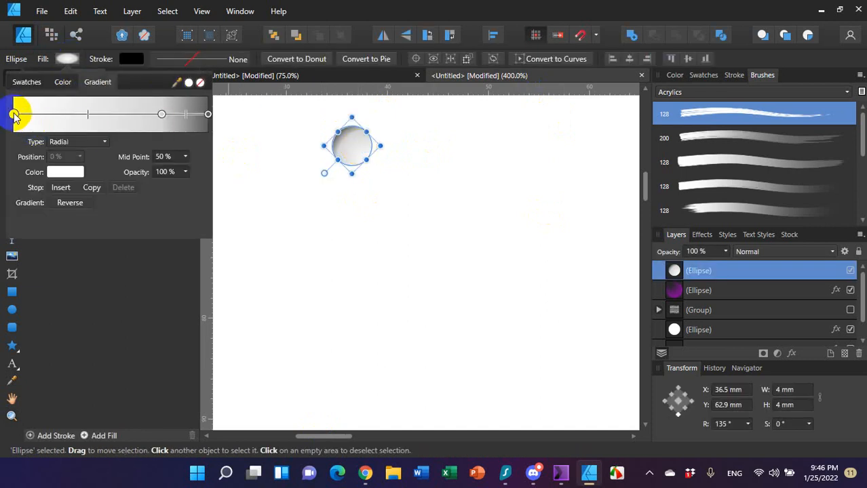
Shift the small ball's radial gradient stops and handles toward its upper left.
drag(15, 114, 161, 114)
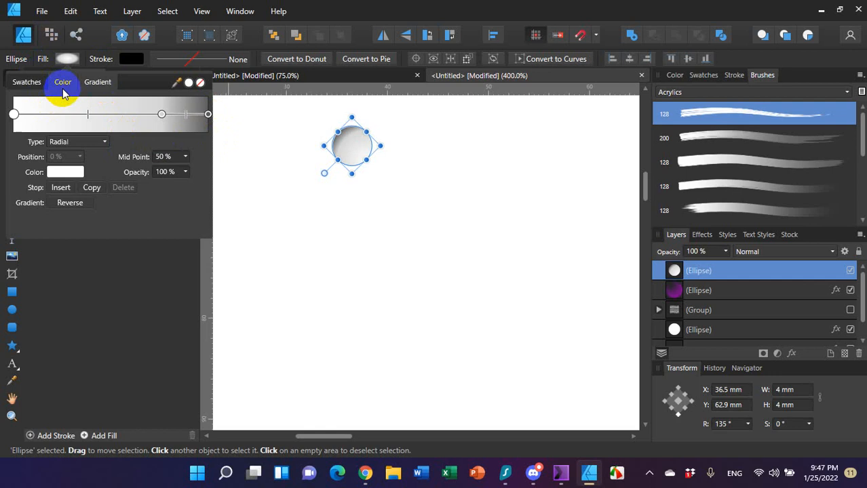
click(97, 81)
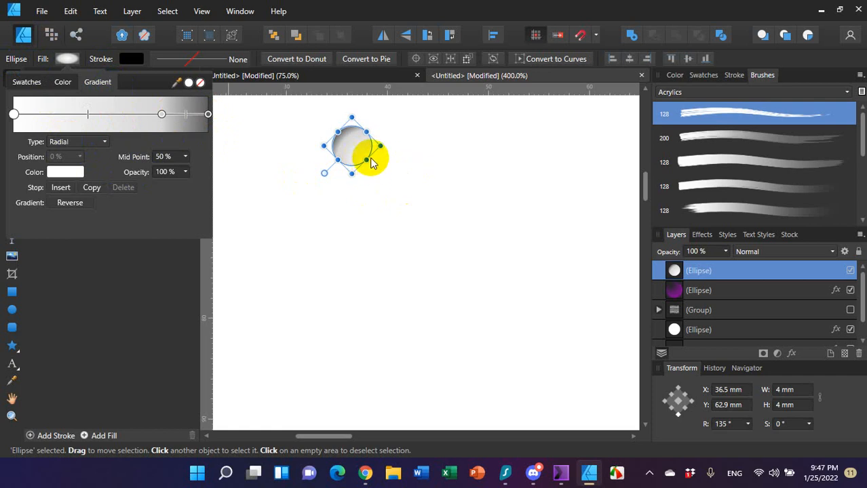
drag(369, 160, 393, 166)
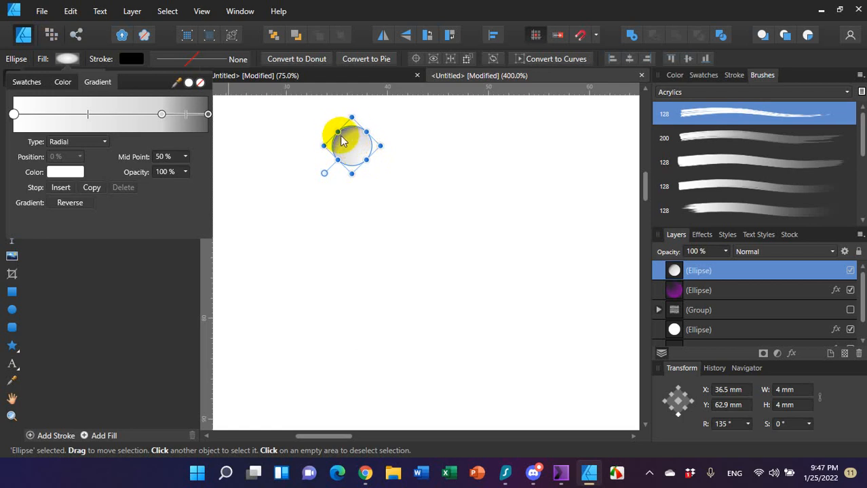
drag(343, 141, 372, 164)
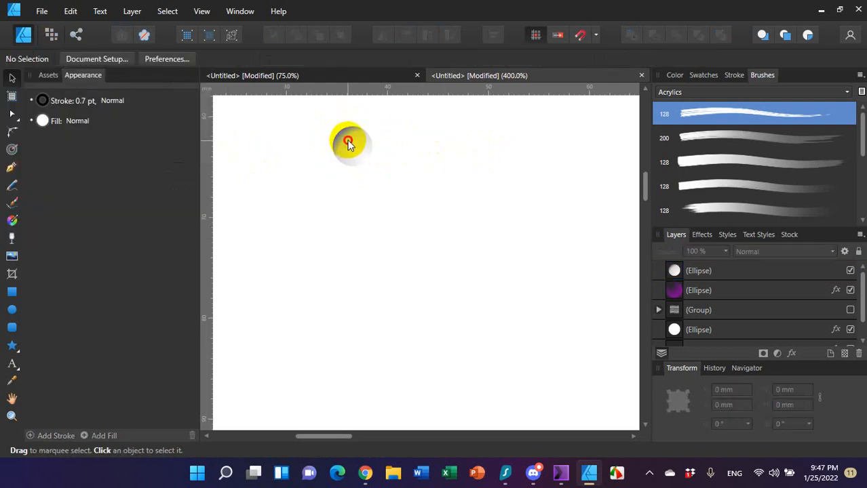
Ctrl-drag copies of the shaded dimple circle to build a row of dimples.
click(350, 143)
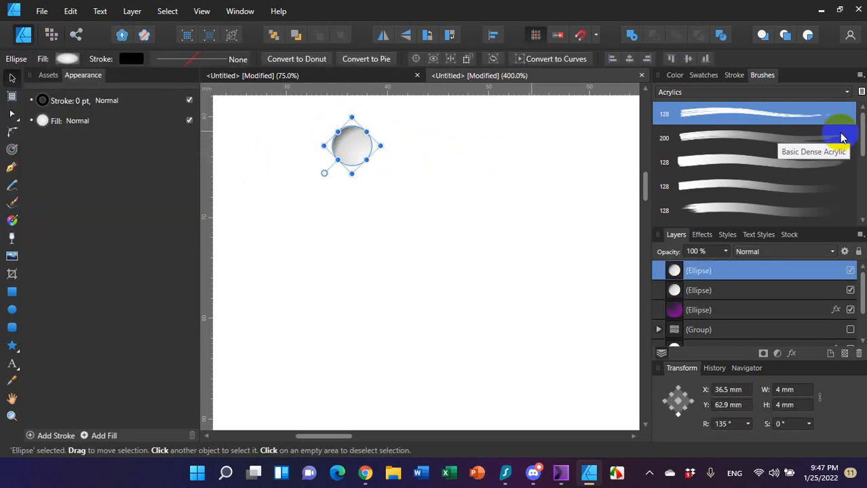
drag(351, 145, 387, 146)
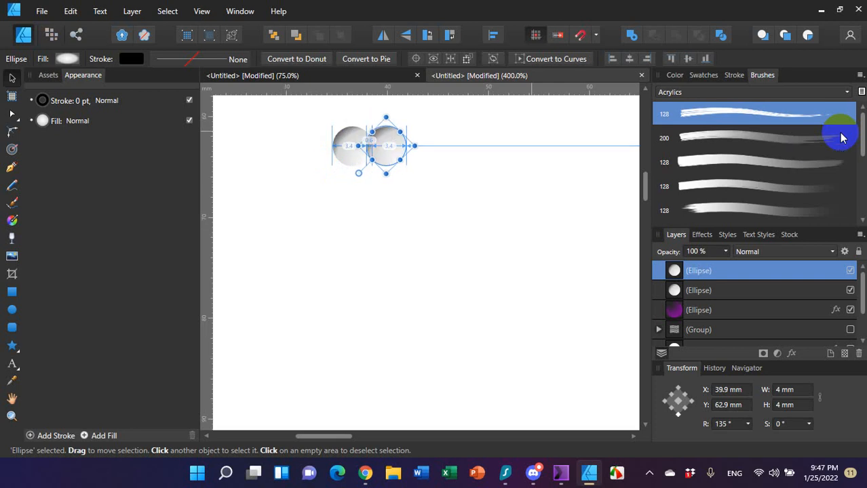
drag(370, 146, 404, 146)
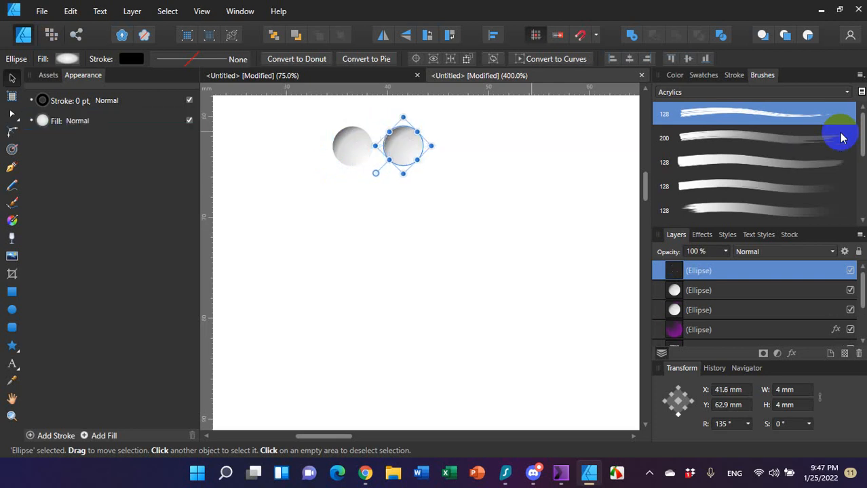
drag(403, 146, 437, 146)
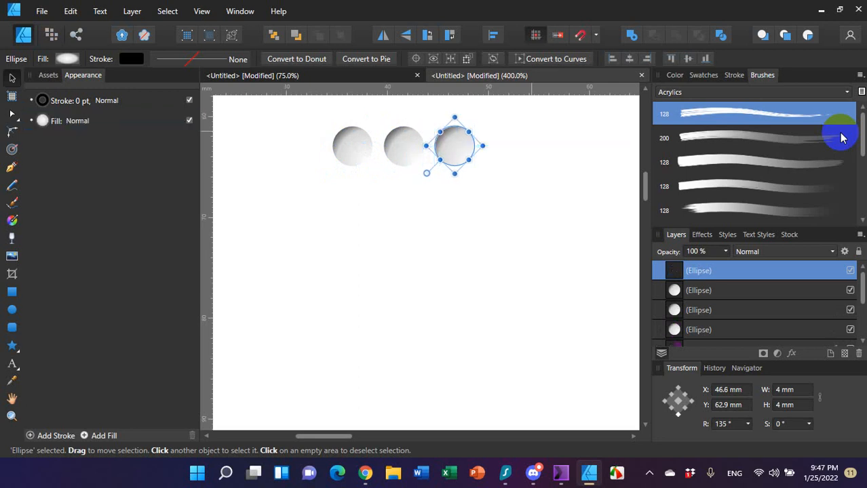
drag(453, 146, 522, 146)
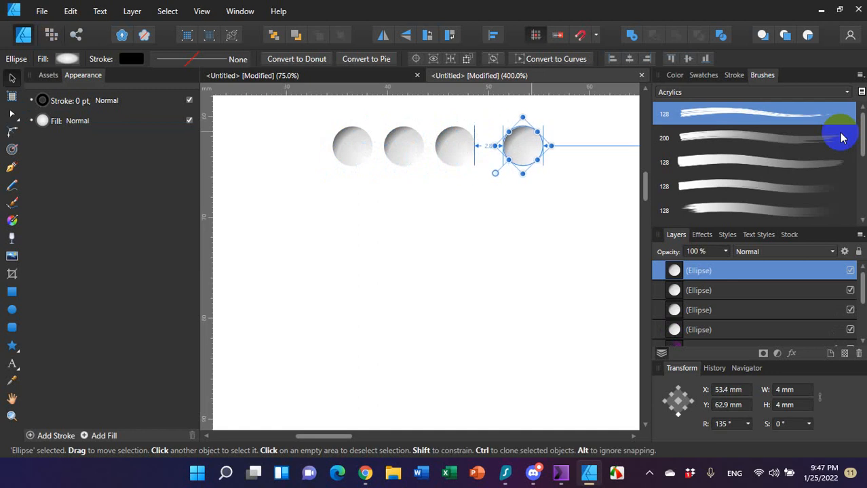
drag(522, 145, 506, 146)
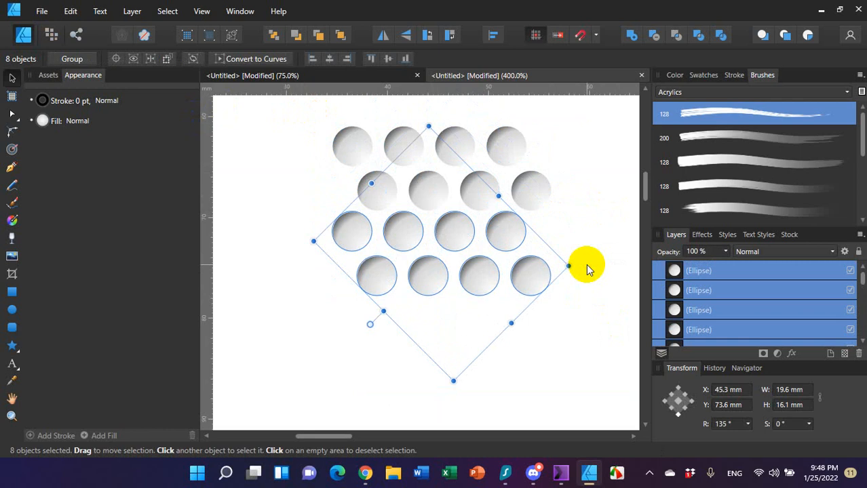
mouse_move(241, 339)
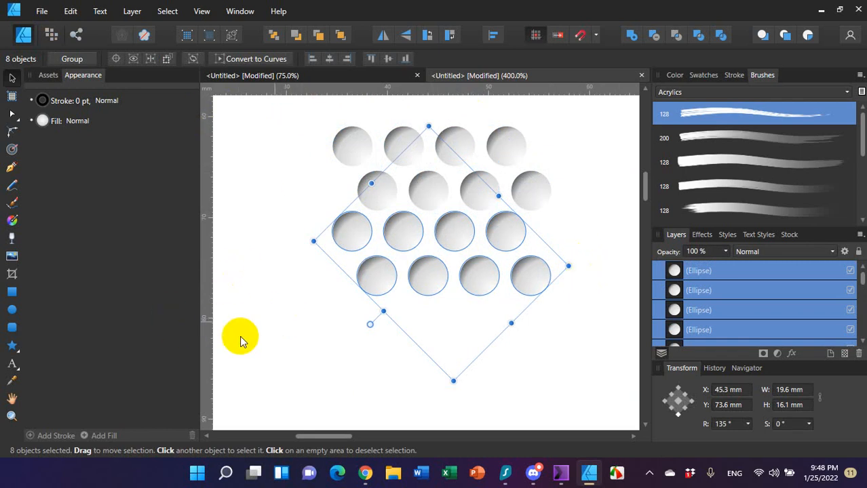
mouse_move(661, 176)
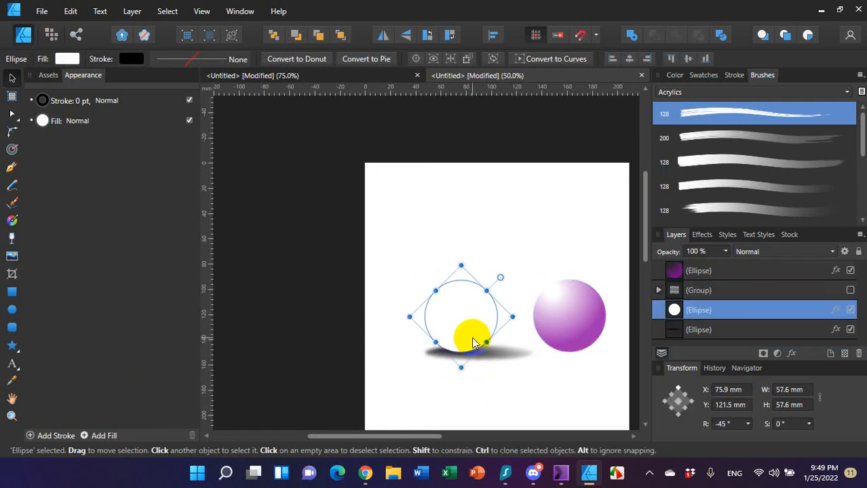
Select the ball's circle and temporarily tint its fill green.
click(67, 59)
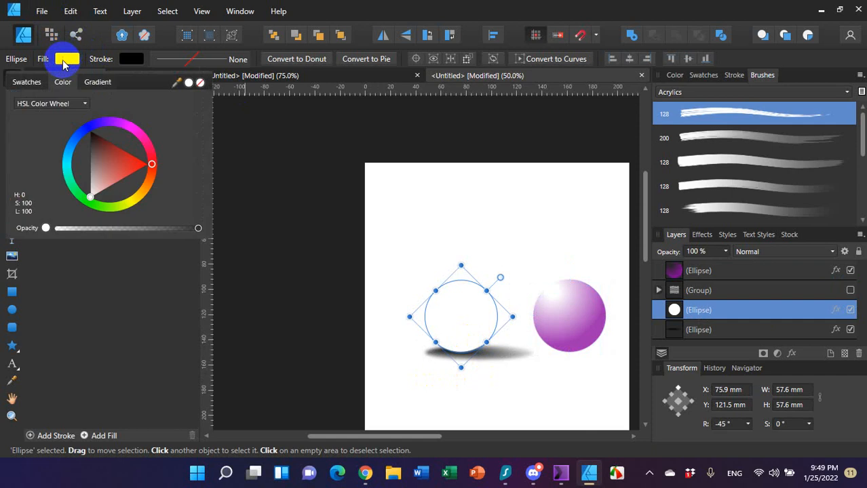
click(90, 198)
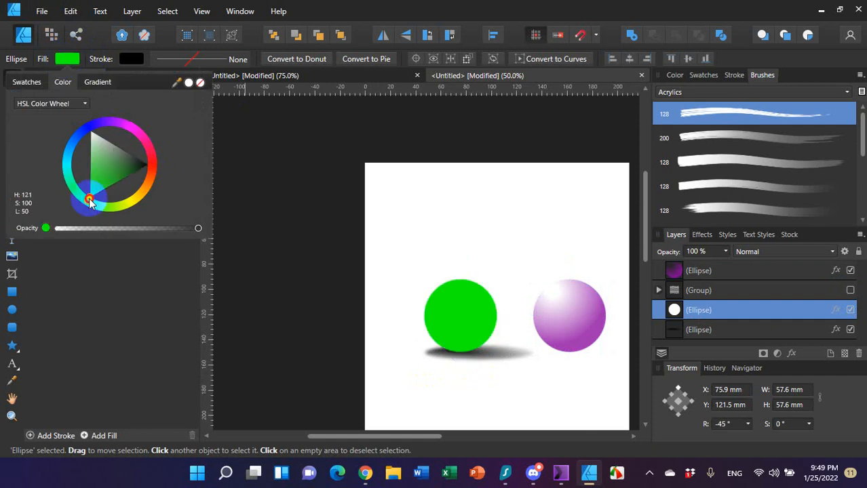
click(460, 316)
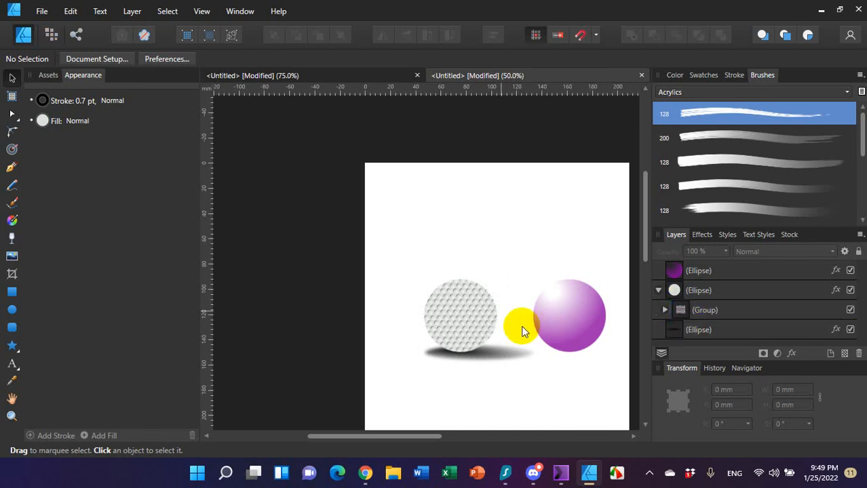
Select the dimpled ball circle in Layers and change its fill to pale grey.
drag(522, 325, 468, 319)
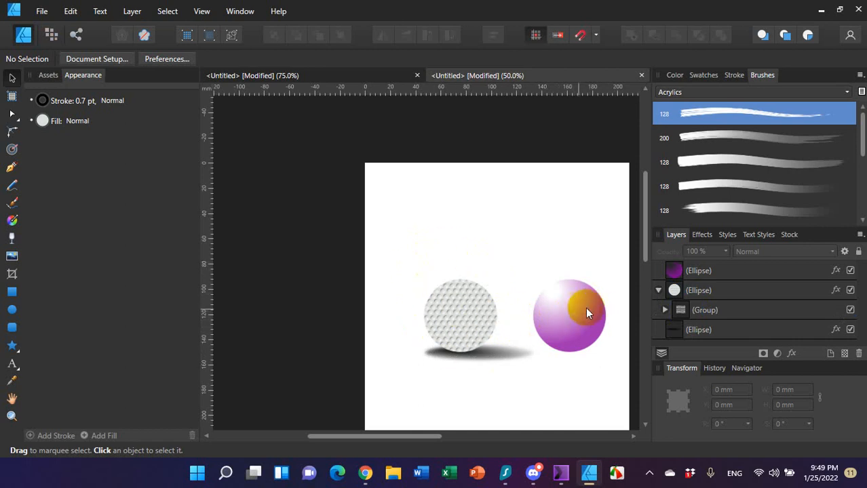
click(699, 290)
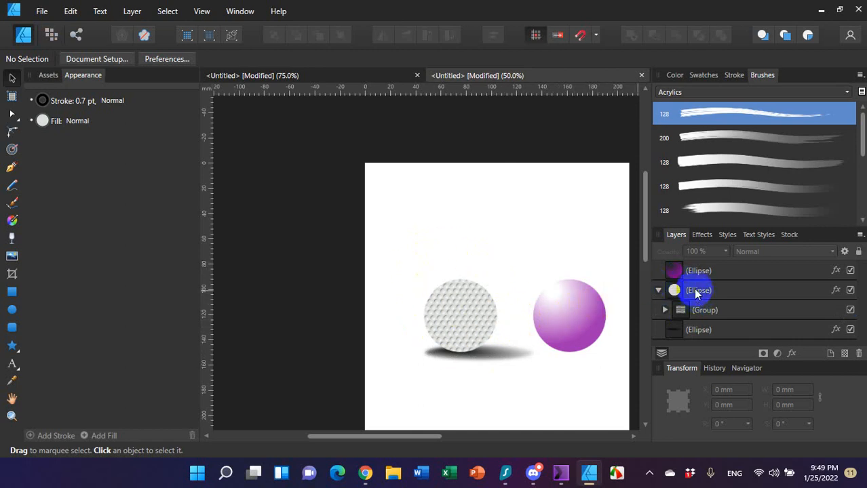
click(698, 290)
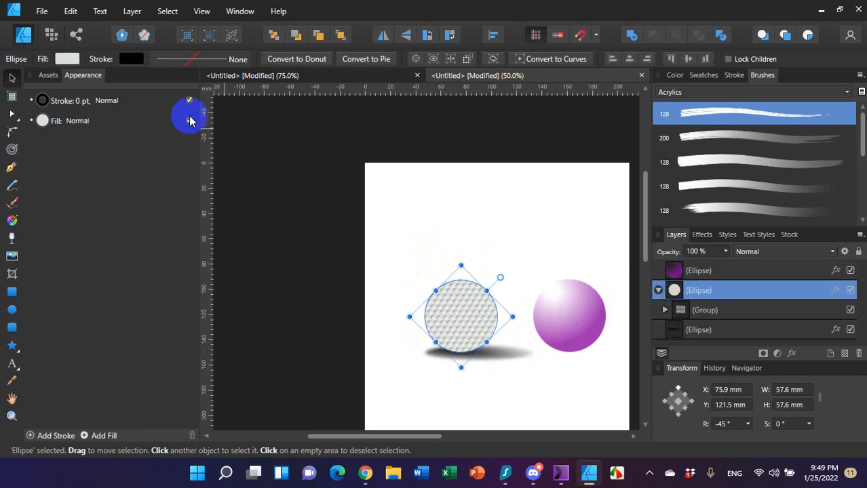
click(190, 115)
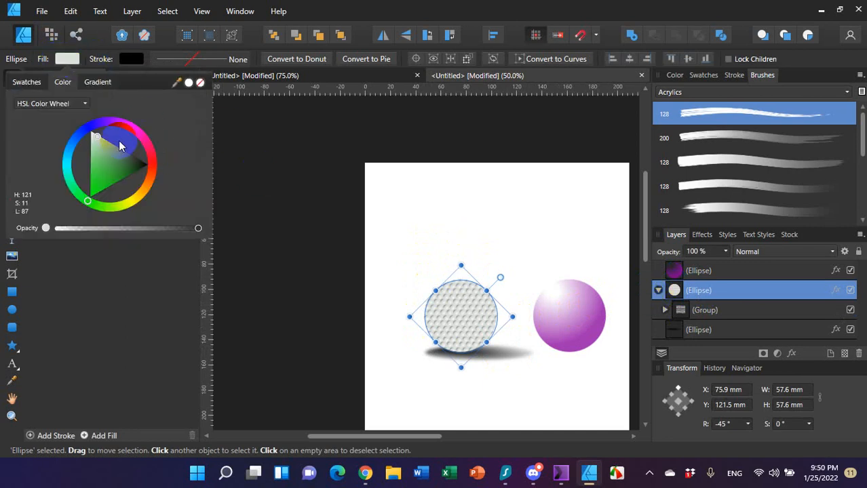
click(86, 121)
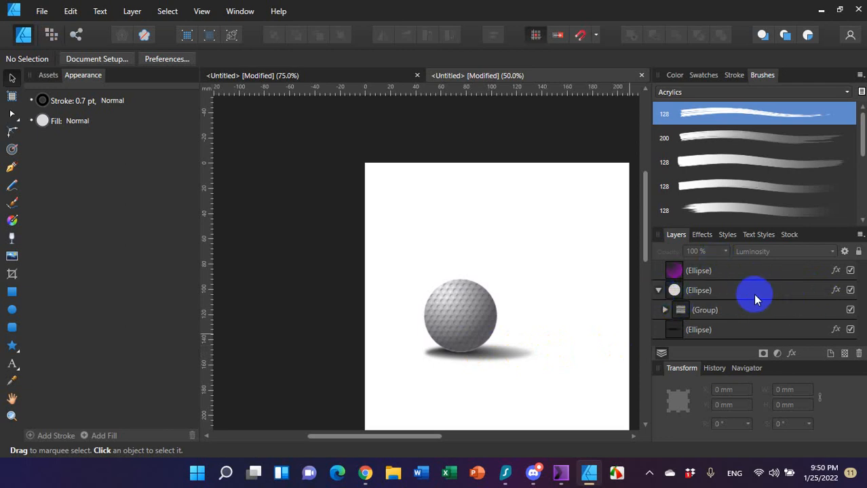
Select the dimpled ball and open its blend mode choices in Layers.
click(698, 290)
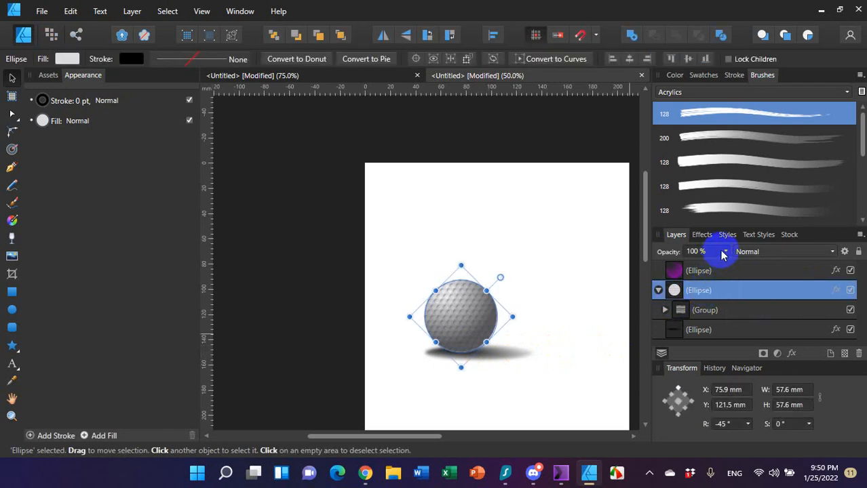
mouse_move(763, 268)
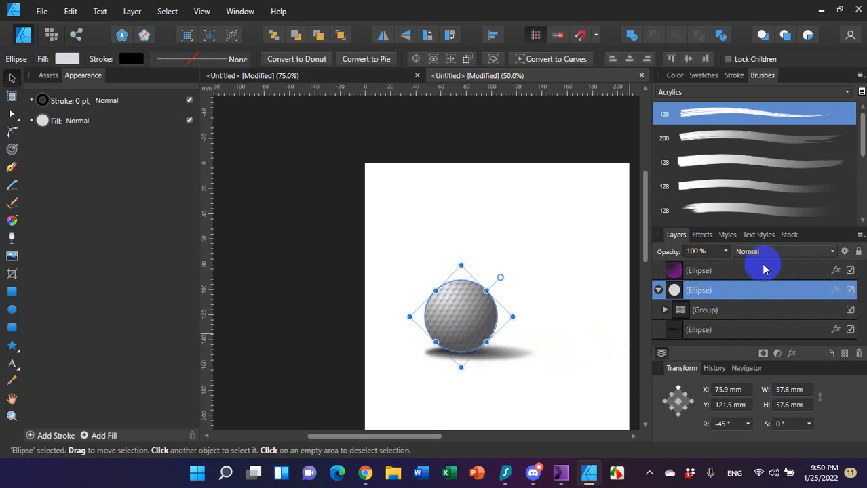
click(702, 234)
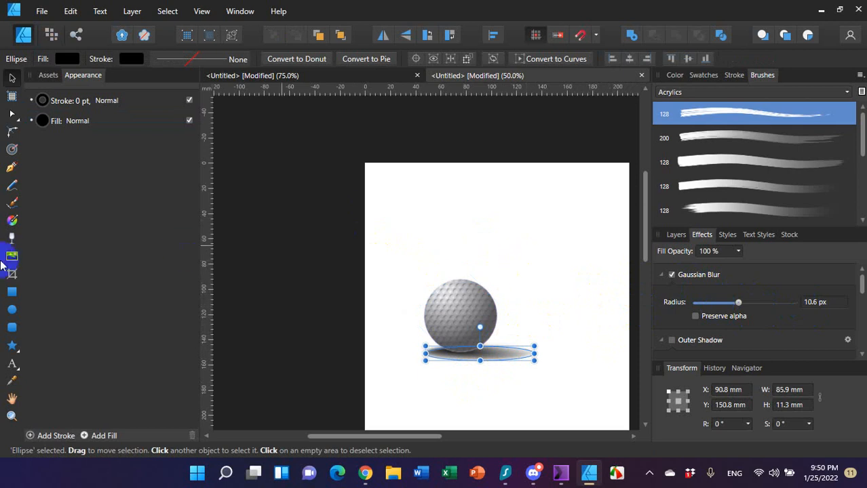
mouse_move(12, 239)
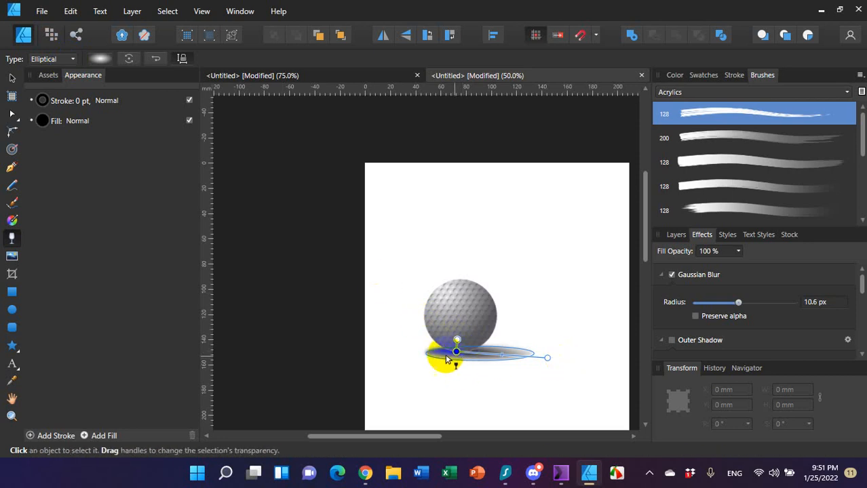
Give the shadow an elliptical transparency fade, darkest under the ball and extending past its right end.
click(455, 351)
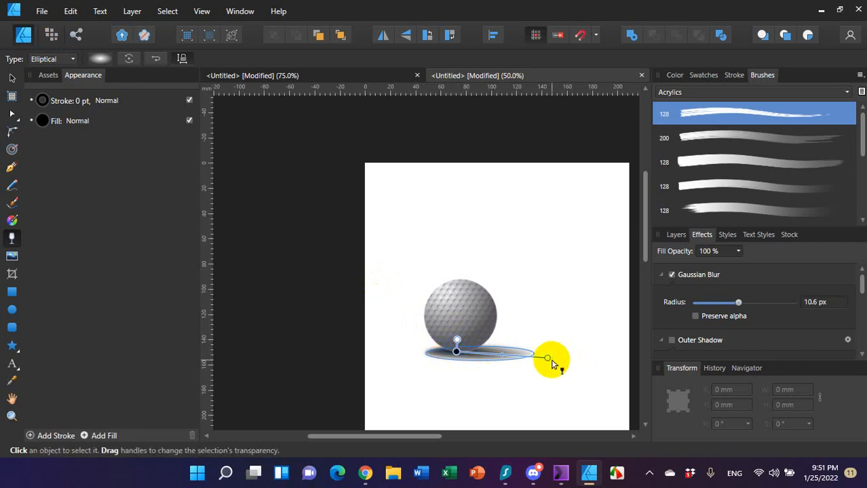
drag(548, 360, 505, 353)
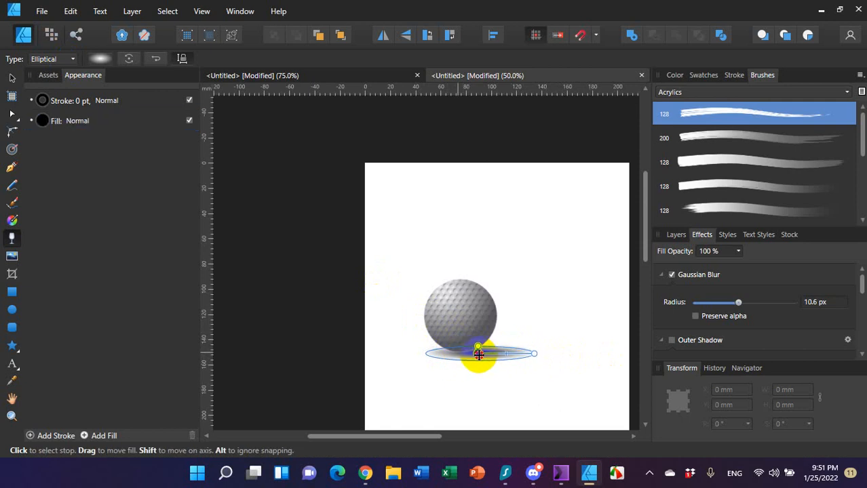
drag(479, 353, 455, 352)
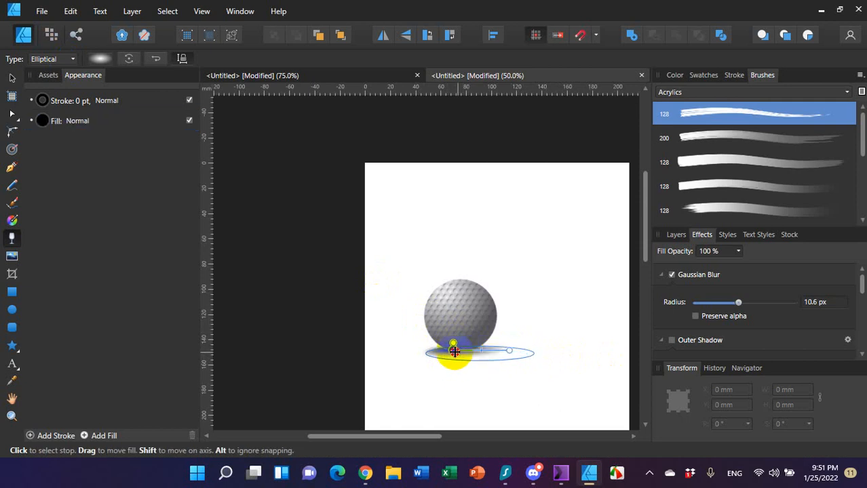
drag(455, 351, 460, 356)
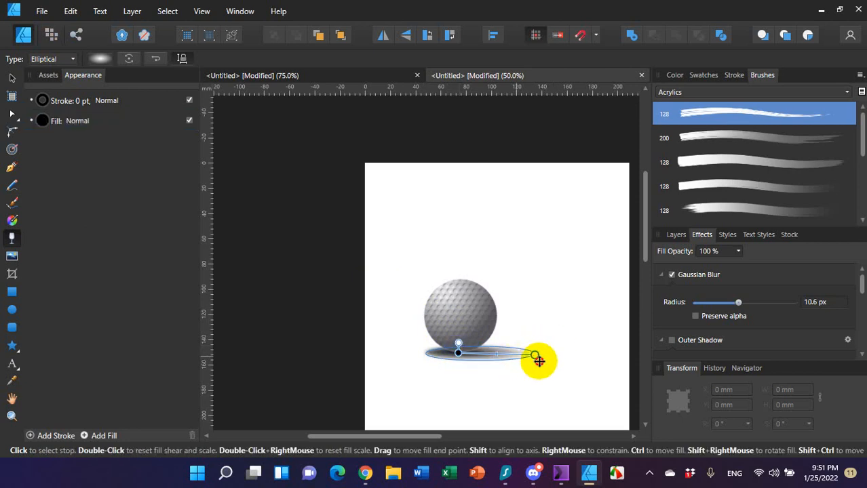
drag(536, 359, 544, 363)
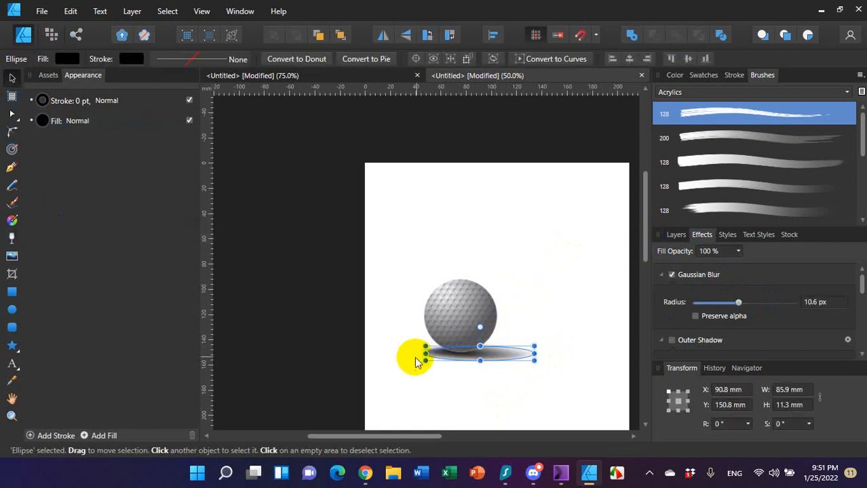
Narrow the shadow ellipse to about 69 mm wide and move it left under the ball.
drag(425, 354, 433, 350)
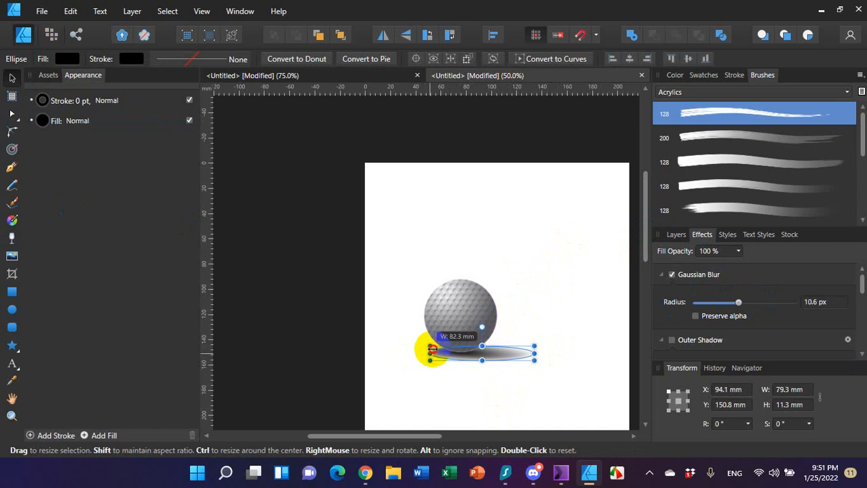
drag(434, 349, 609, 283)
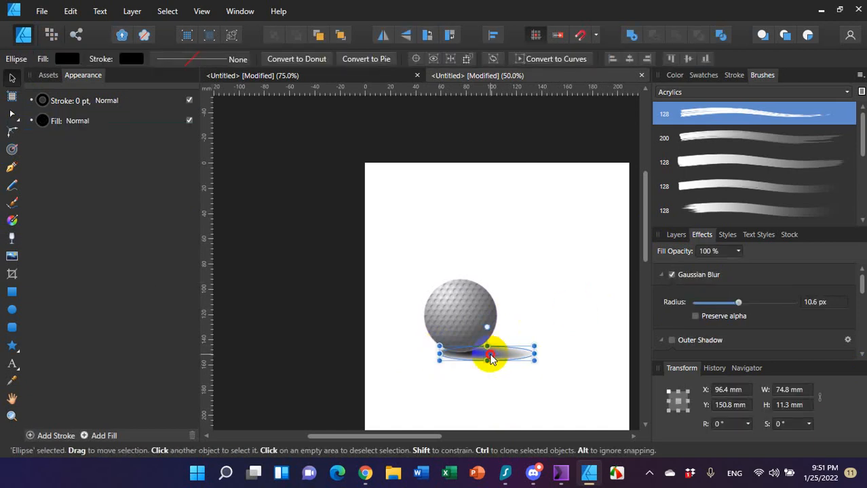
drag(488, 353, 482, 353)
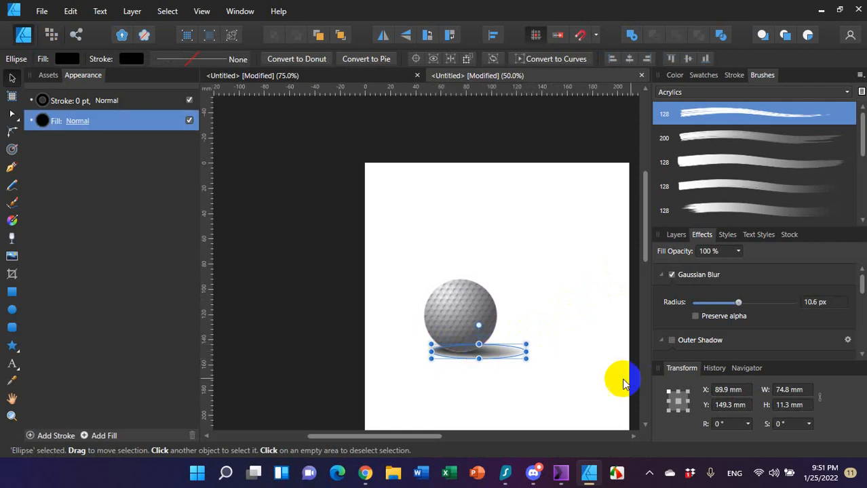
click(590, 319)
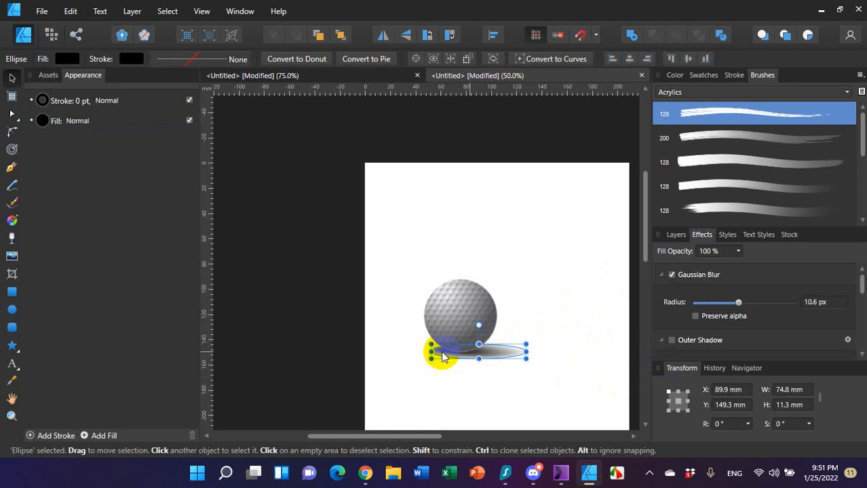
drag(432, 351, 439, 351)
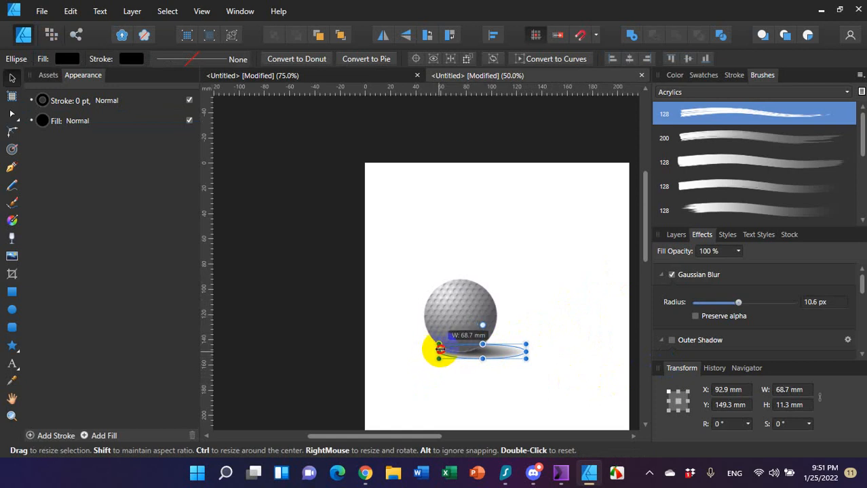